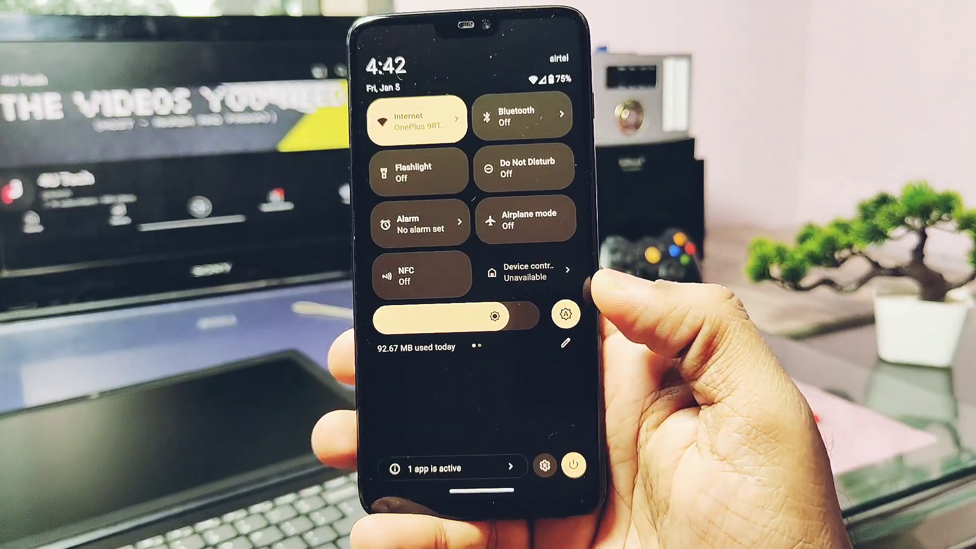
Launch the Settings app from the quick settings gear, showing the Superior OS category list.
left_click(546, 466)
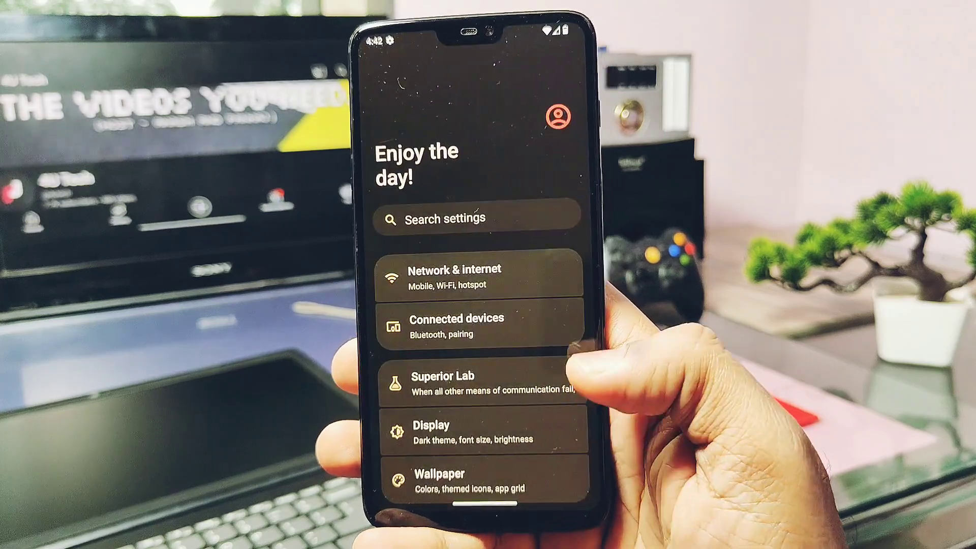